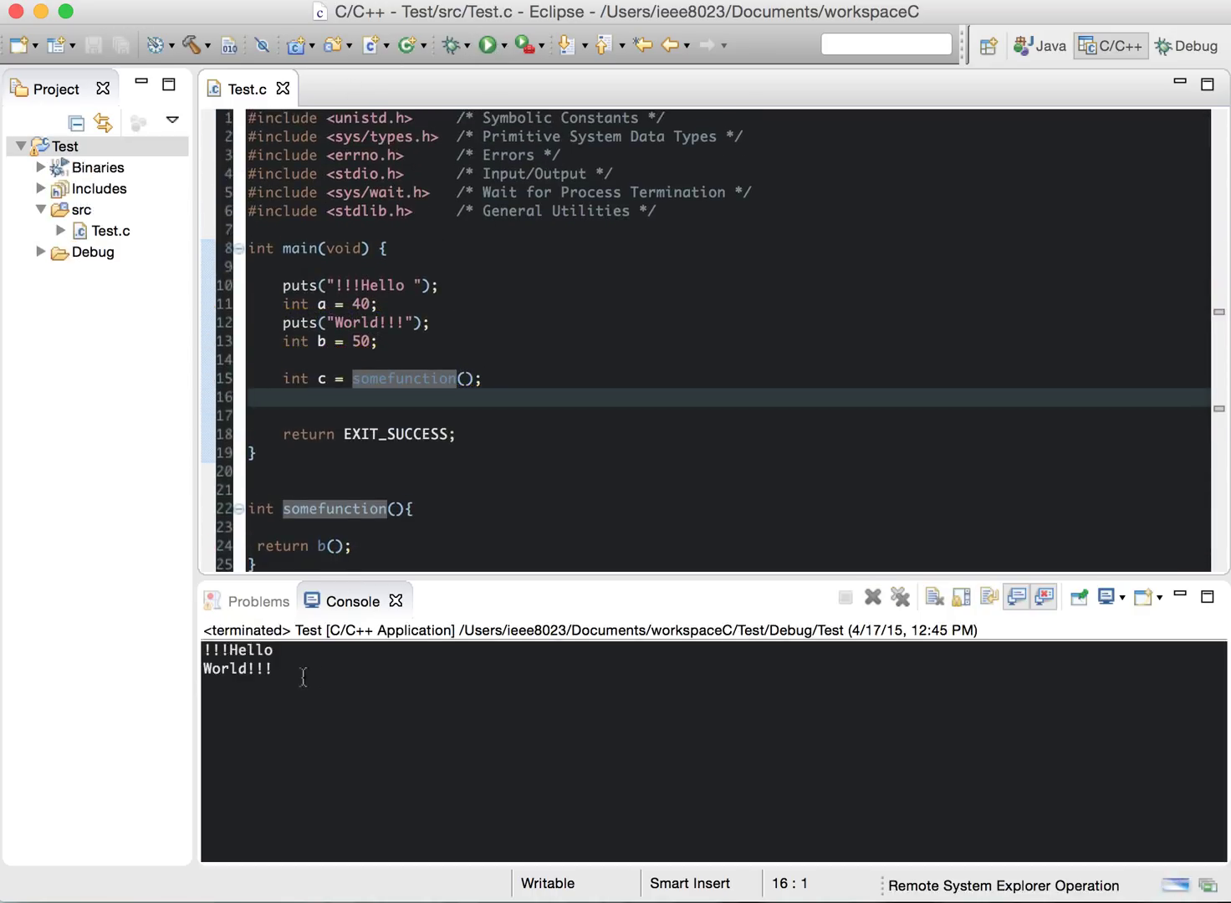
Step: Show the Call Hierarchy of somefunction and select main, its only caller
left_click(528, 472)
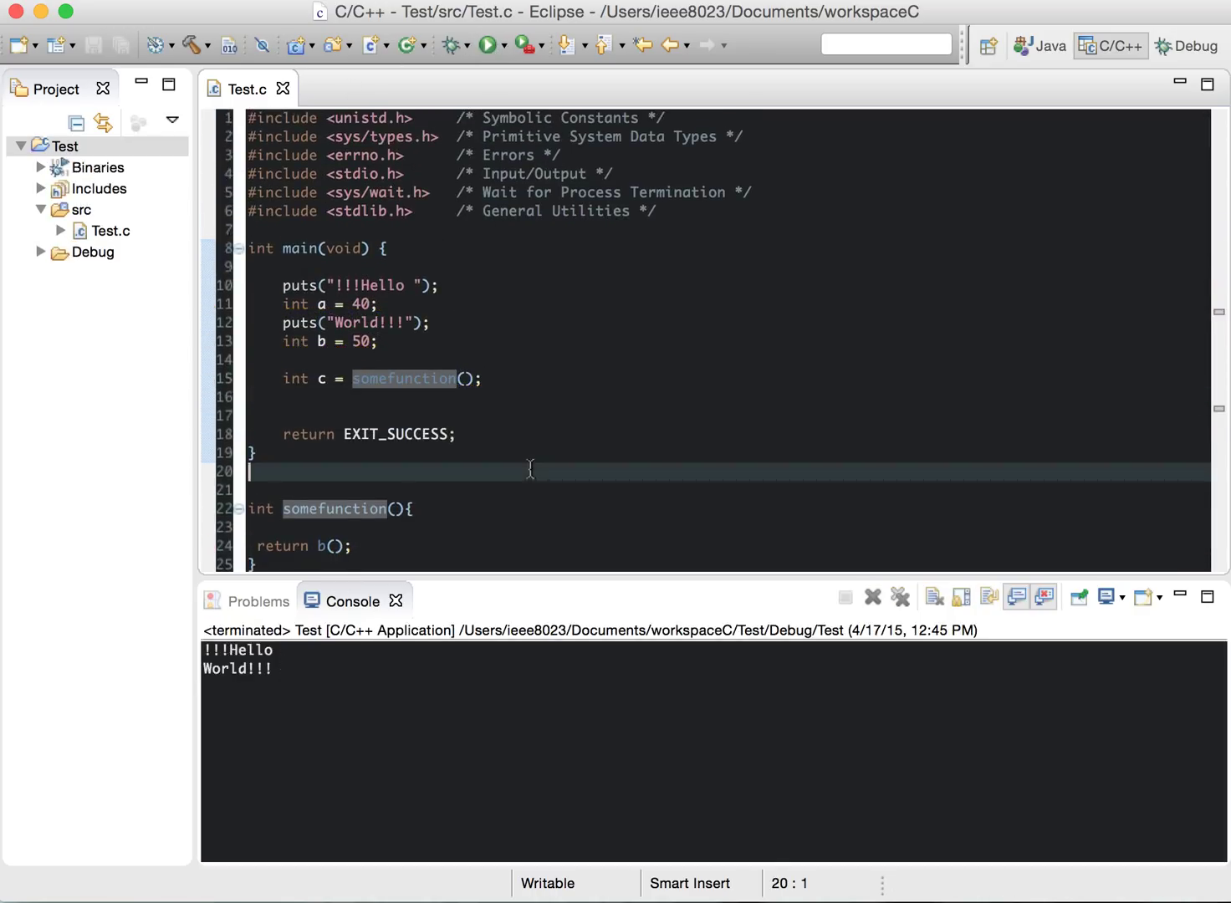
scroll("down", 3)
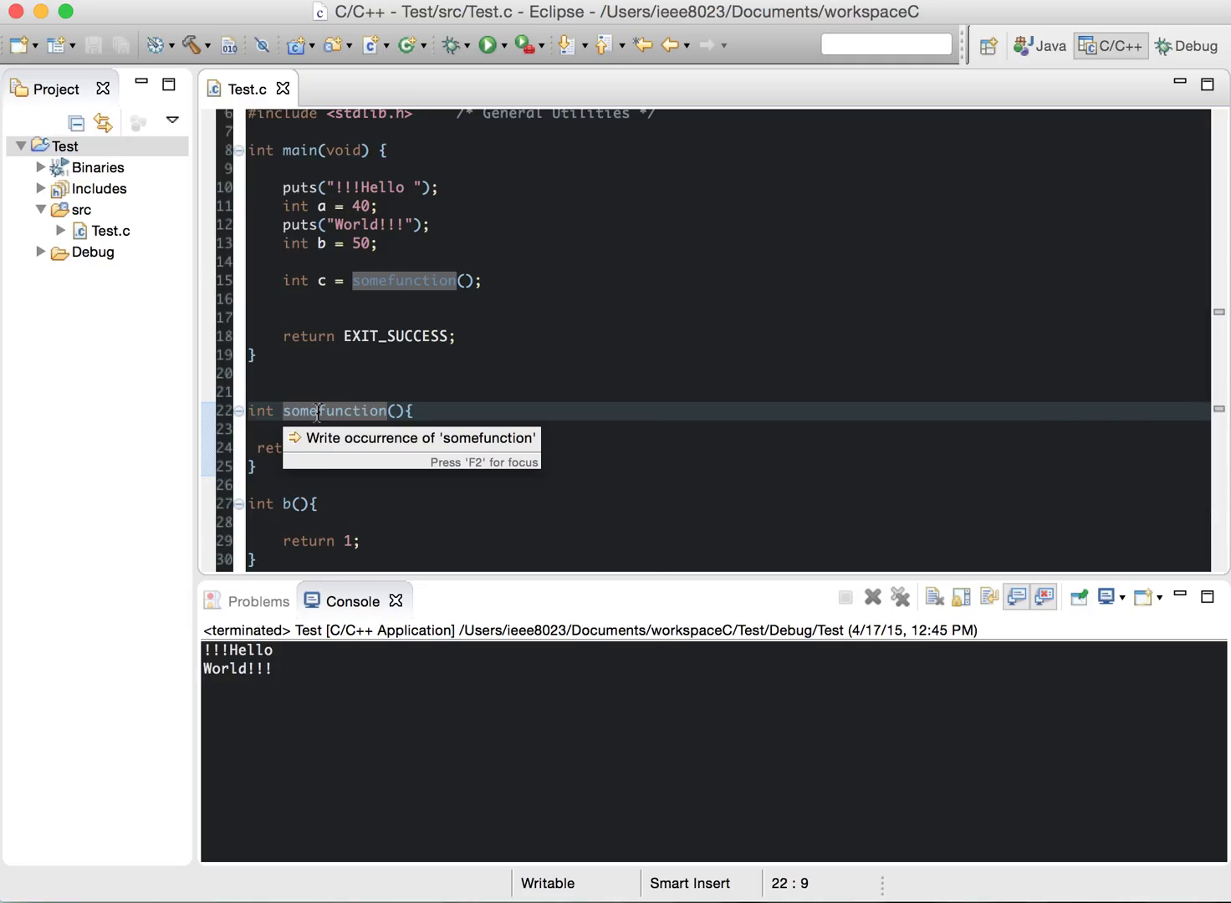
right_click(318, 411)
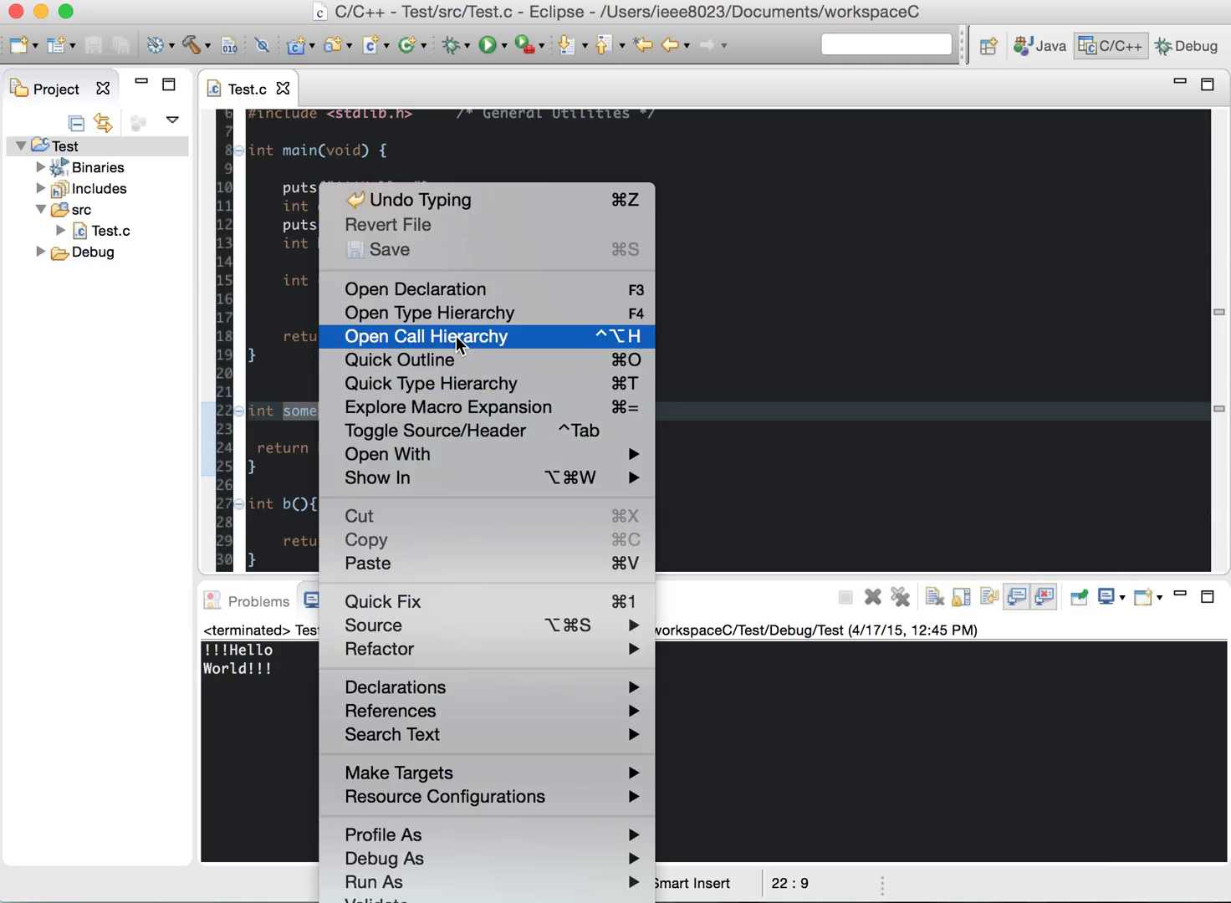
left_click(426, 337)
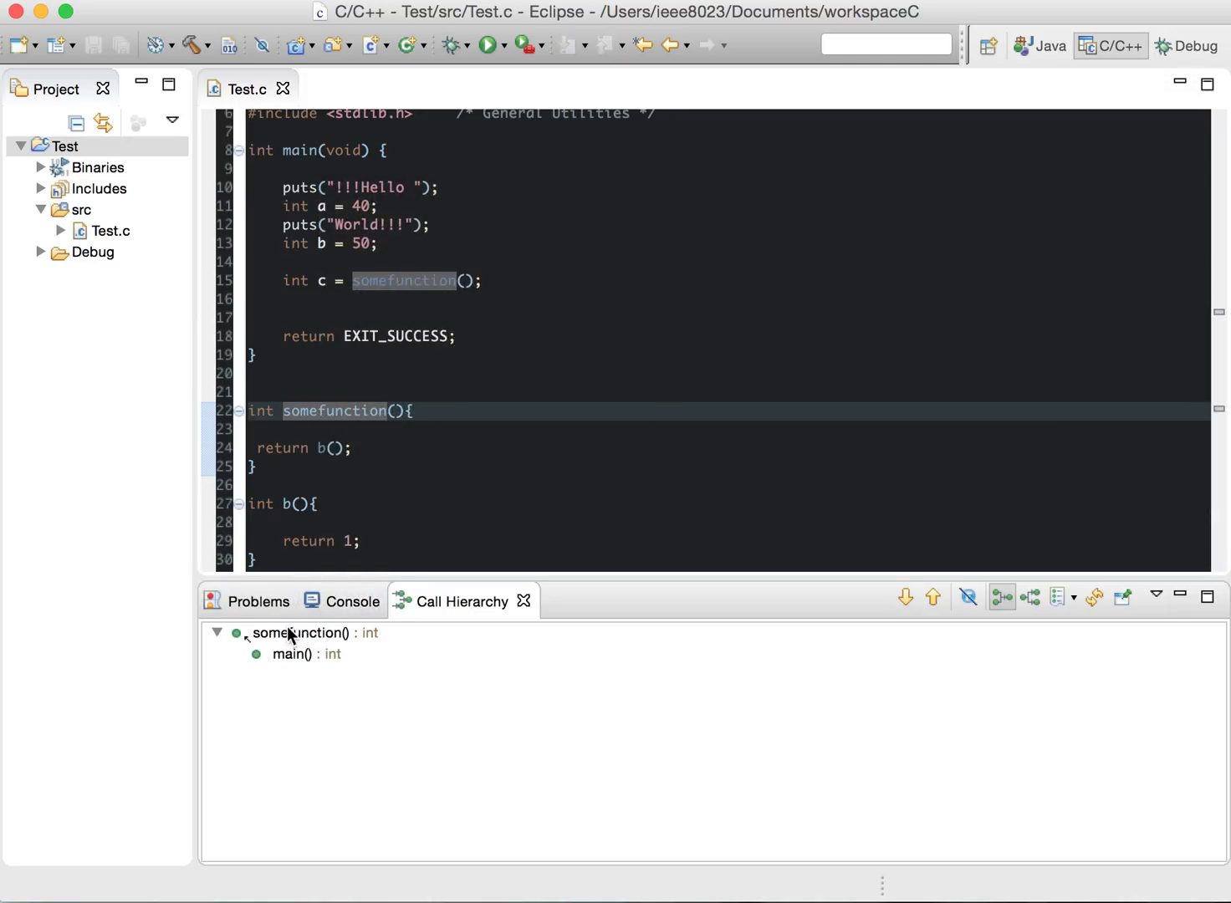
left_click(306, 654)
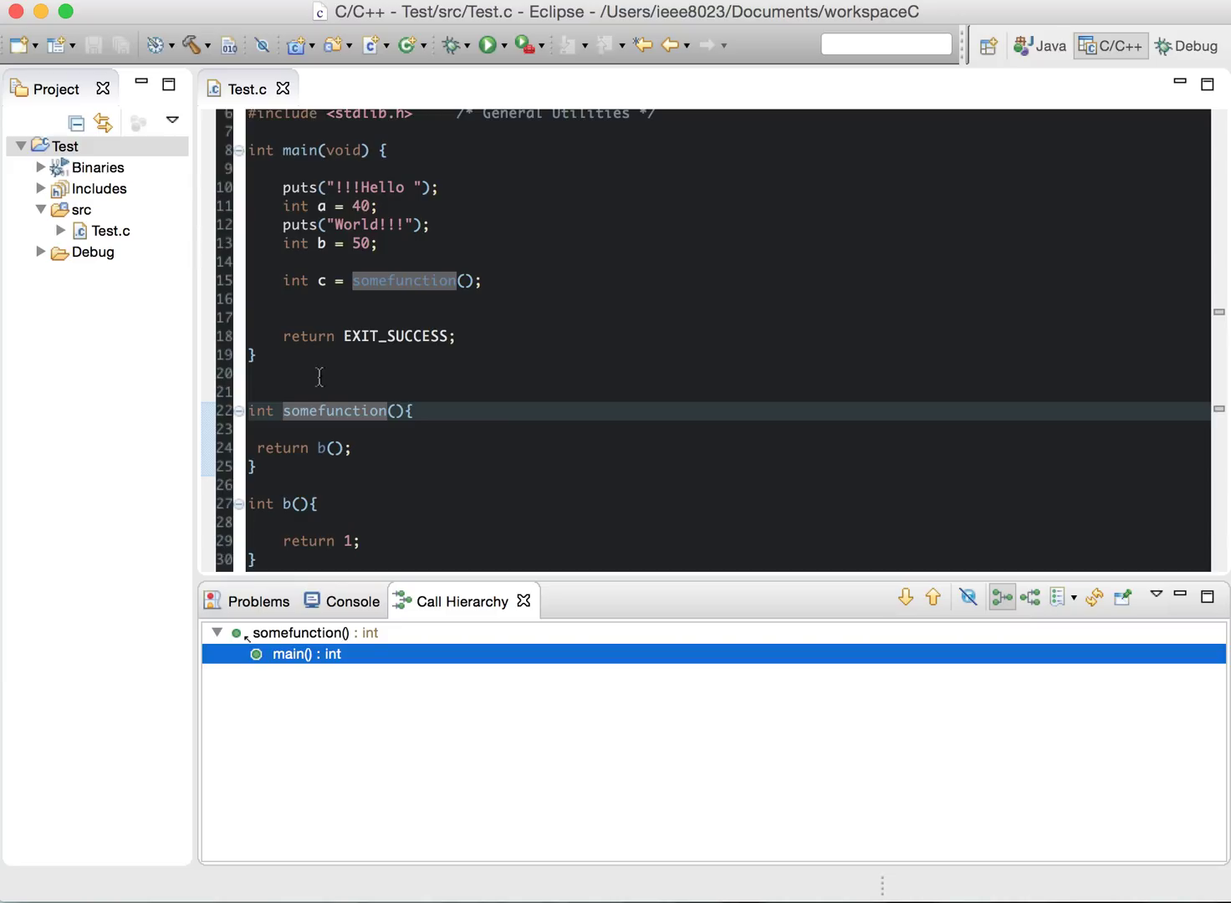
left_click(301, 392)
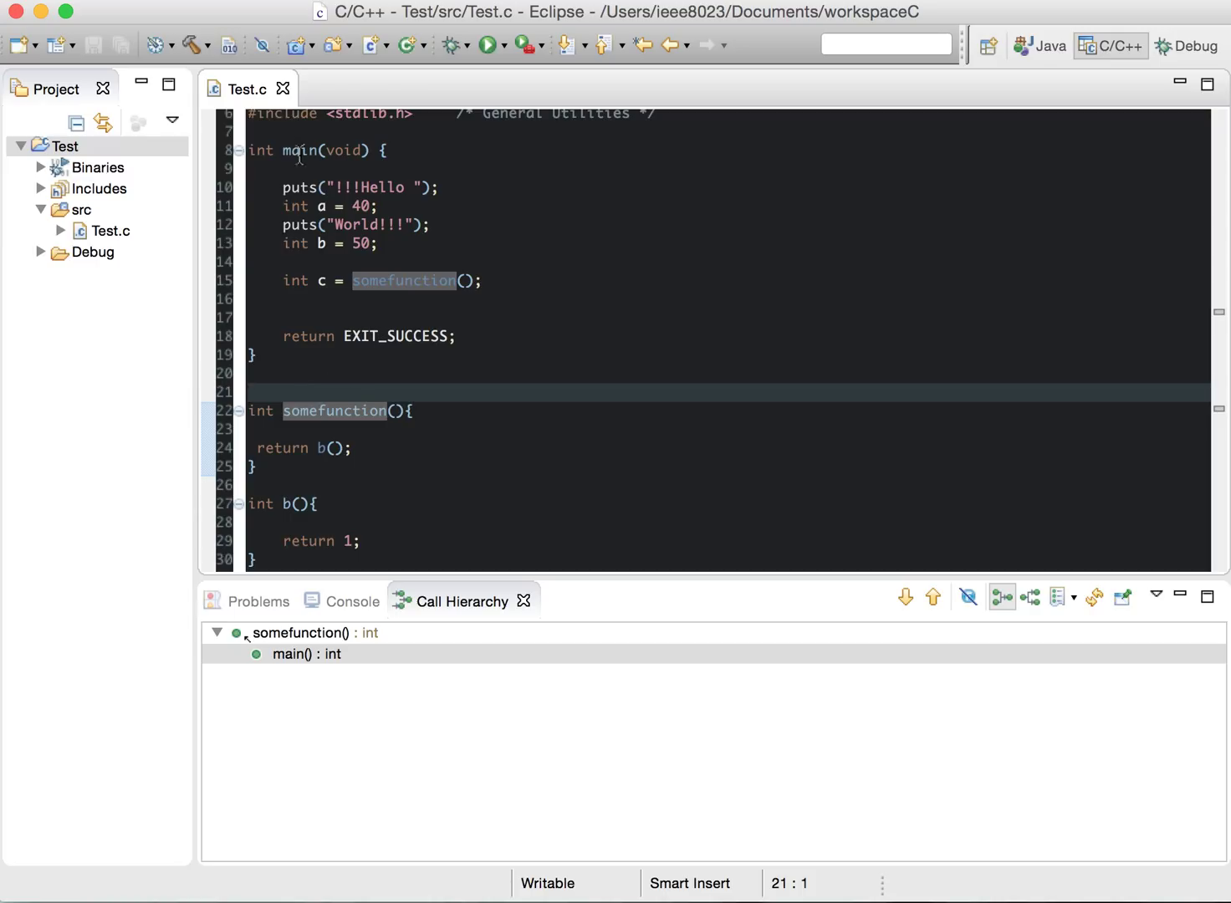
Step: Show main's callees puts and somefunction, expanding somefunction to reveal b
right_click(303, 159)
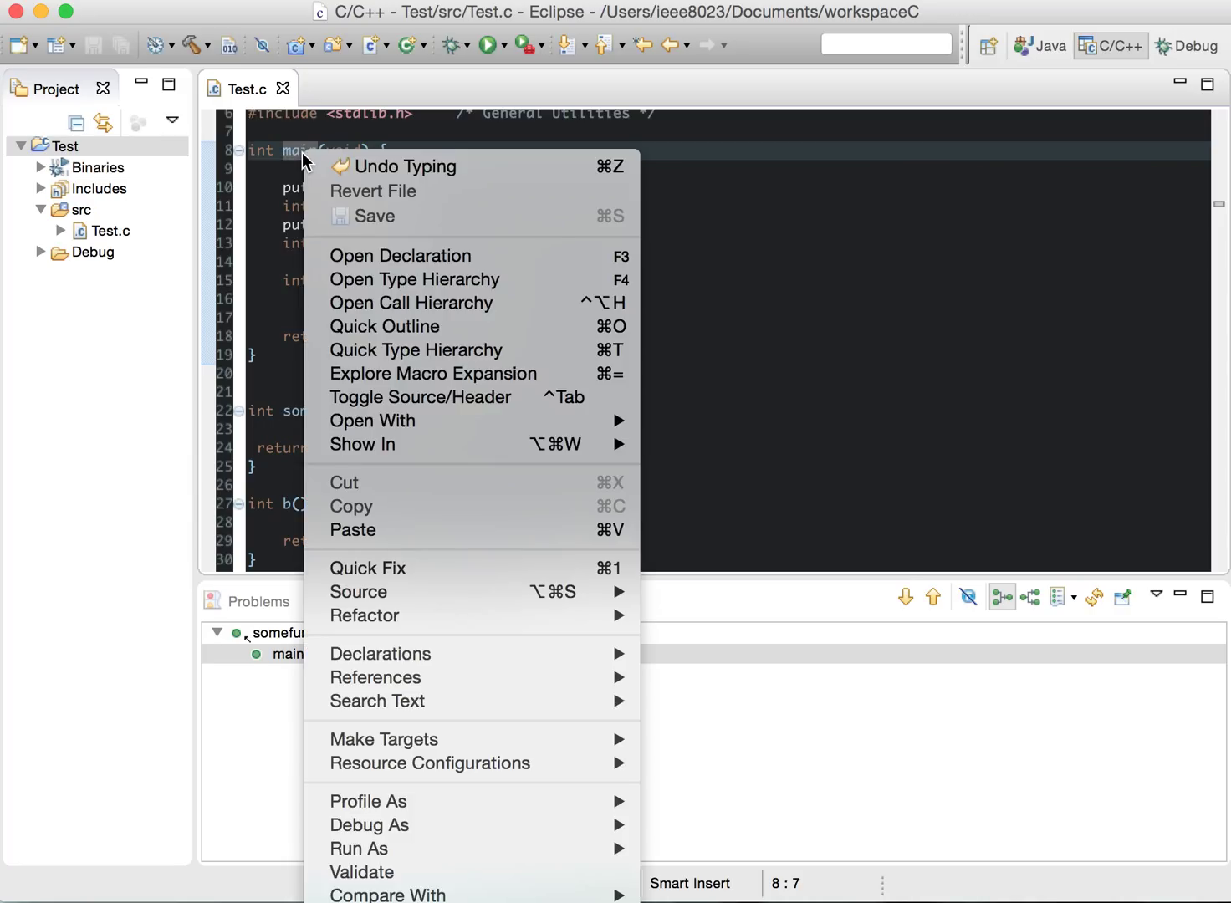
left_click(411, 303)
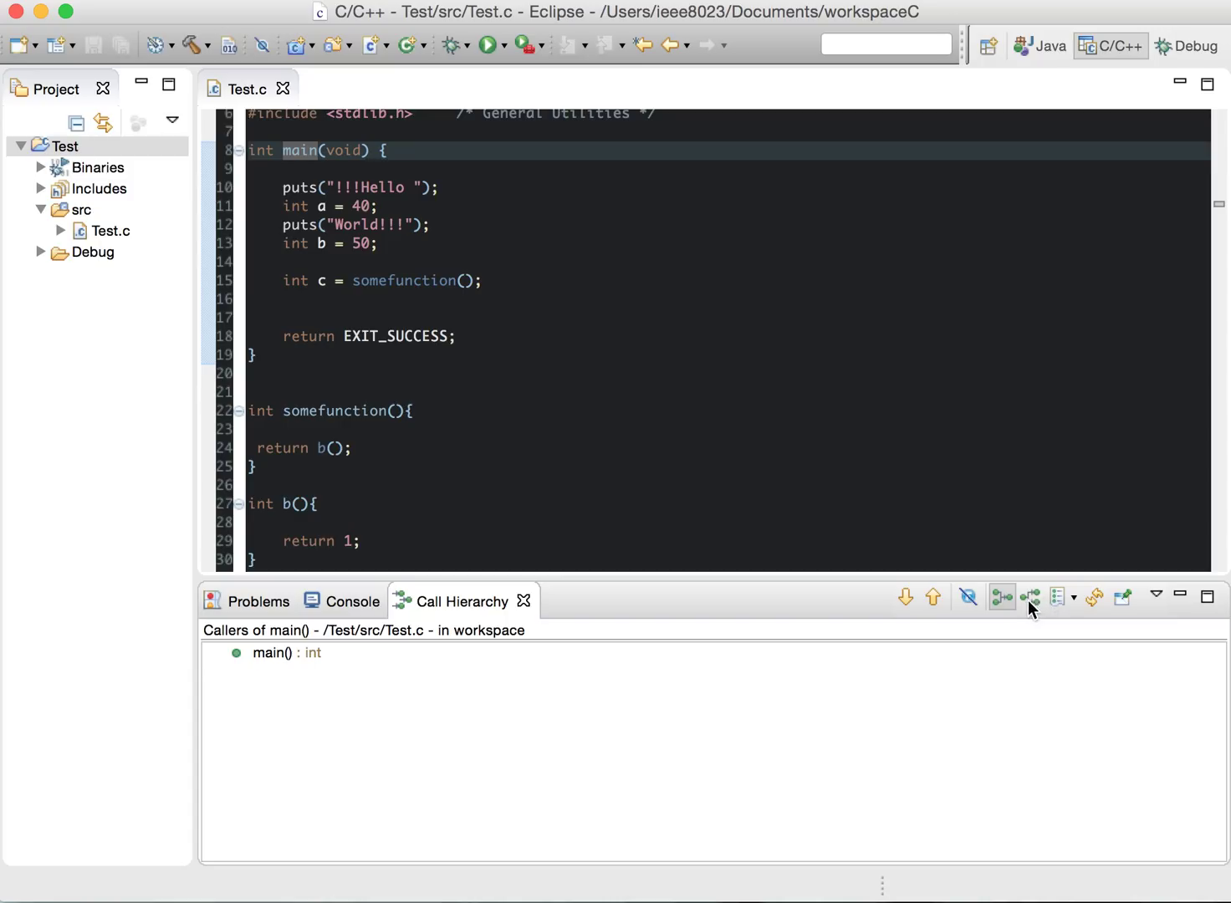
left_click(1030, 597)
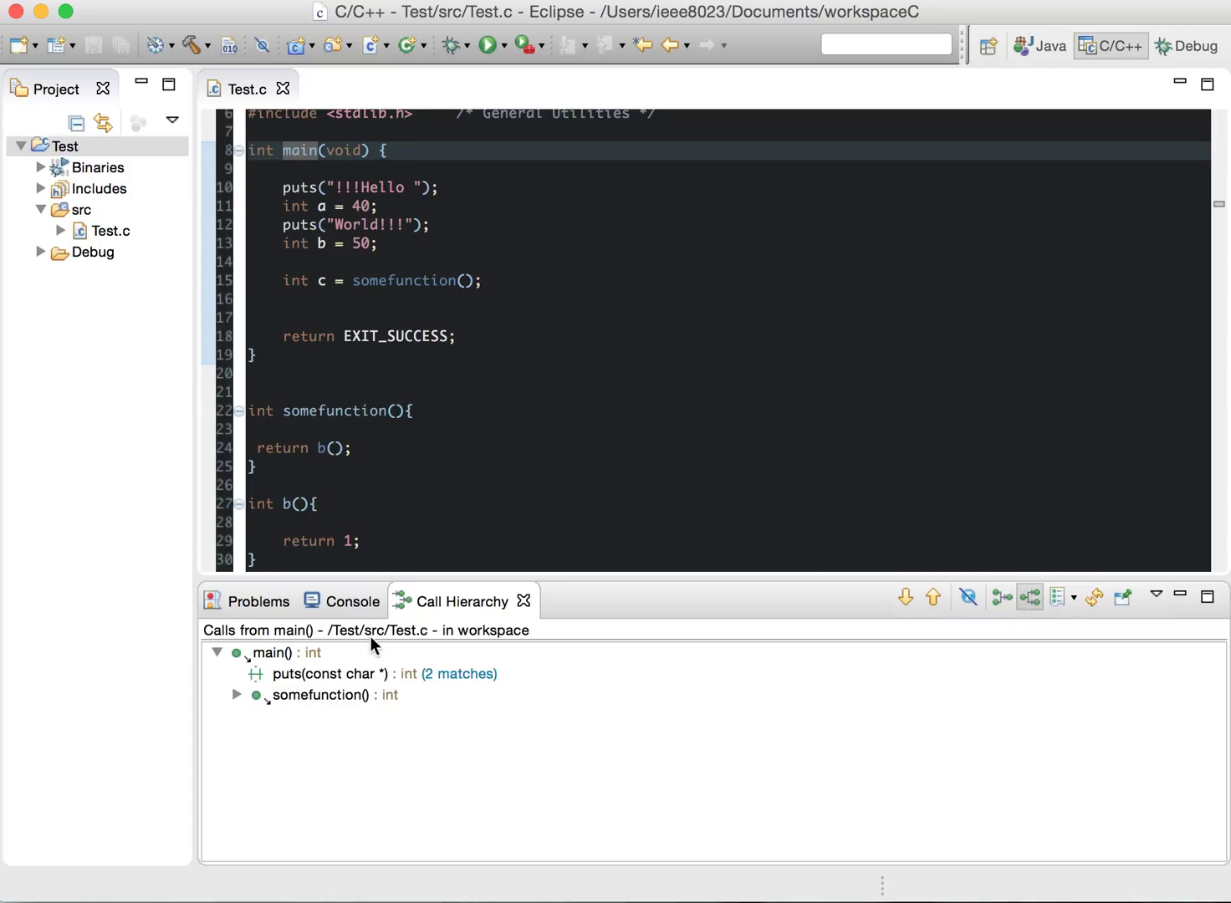
mouse_move(298, 699)
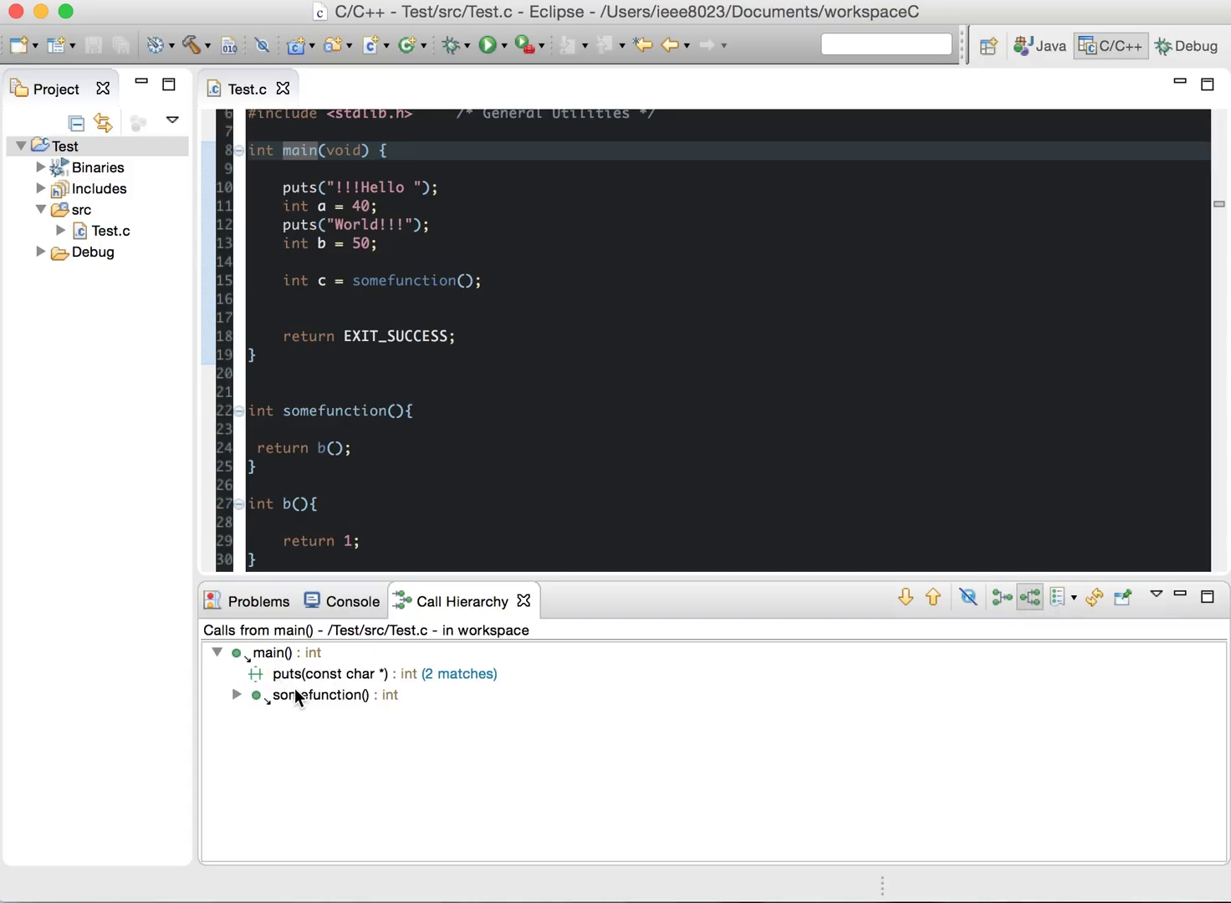
left_click(373, 675)
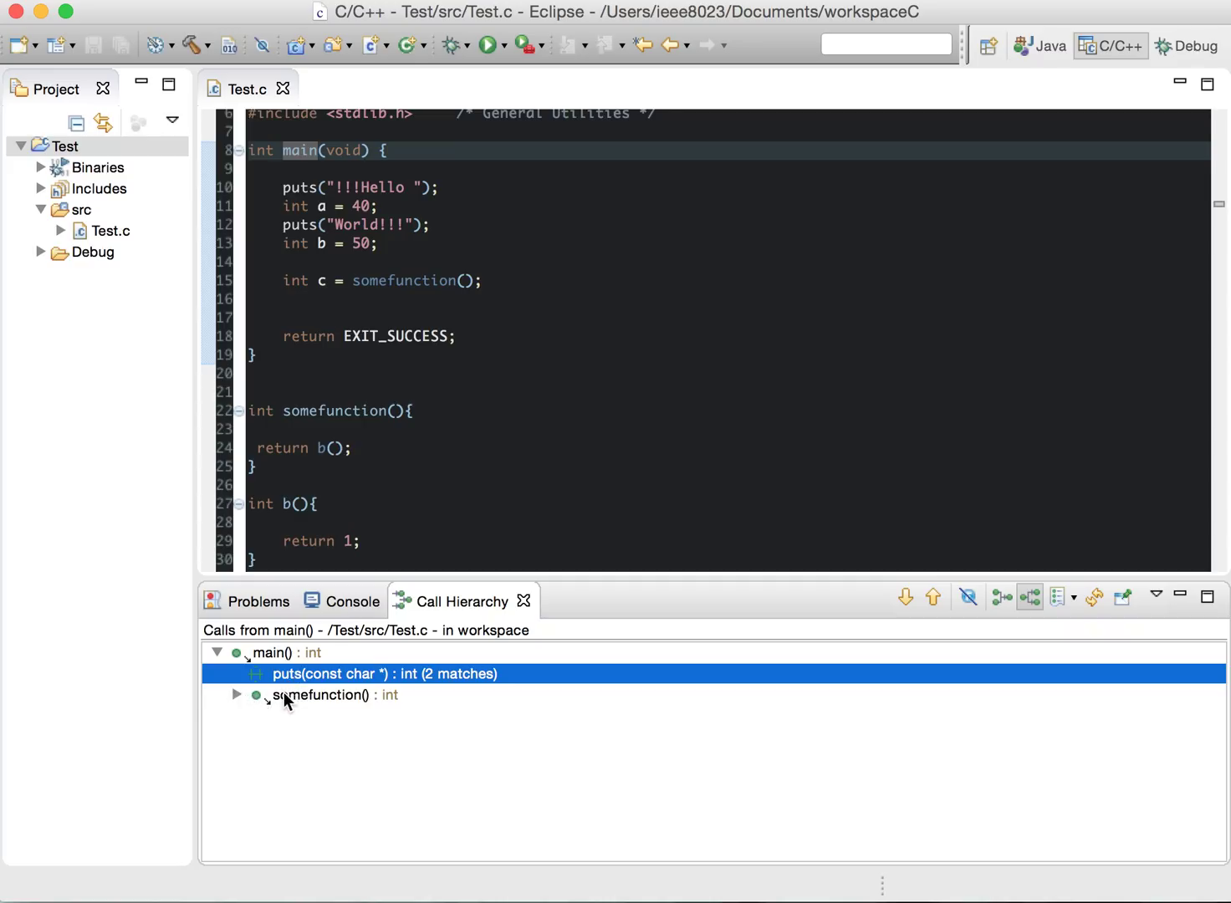
left_click(238, 696)
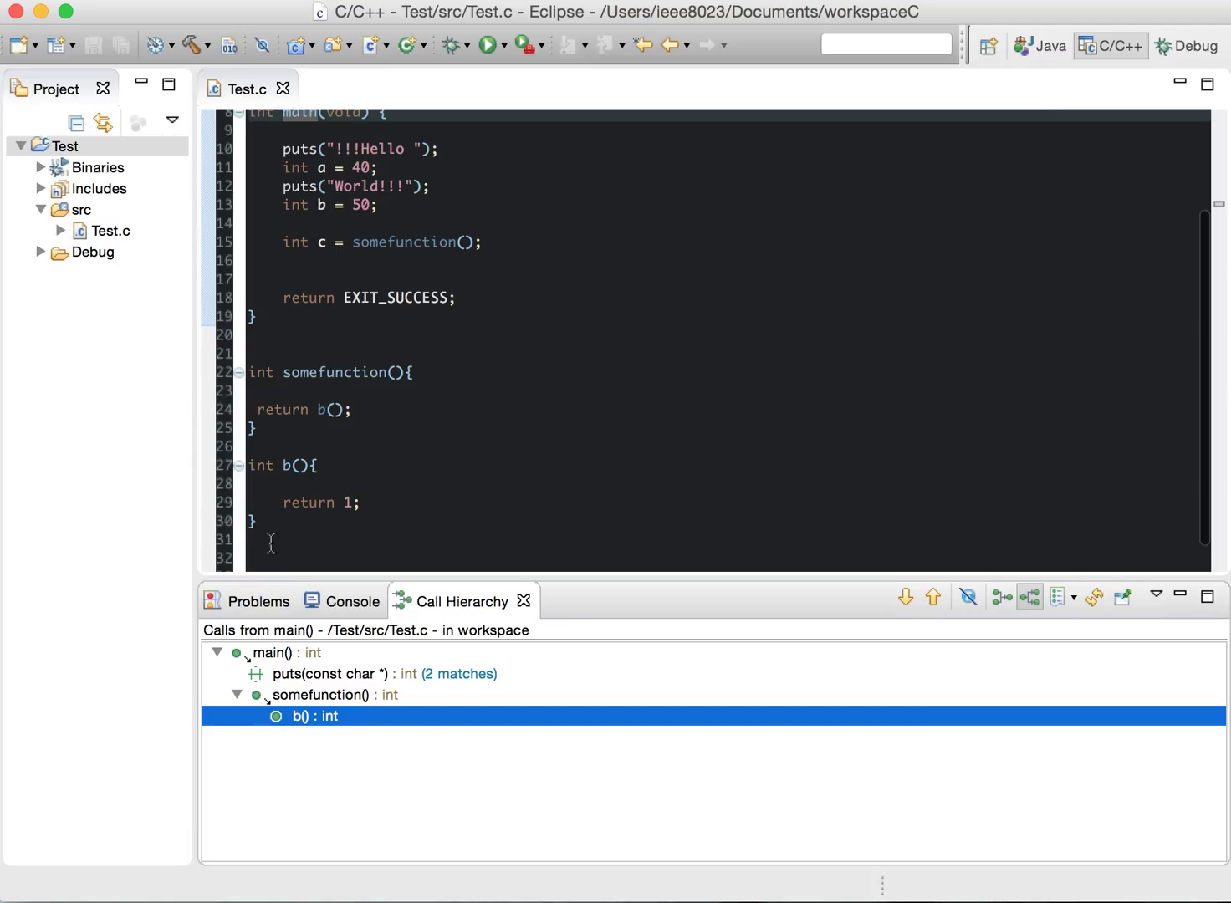
mouse_move(314, 743)
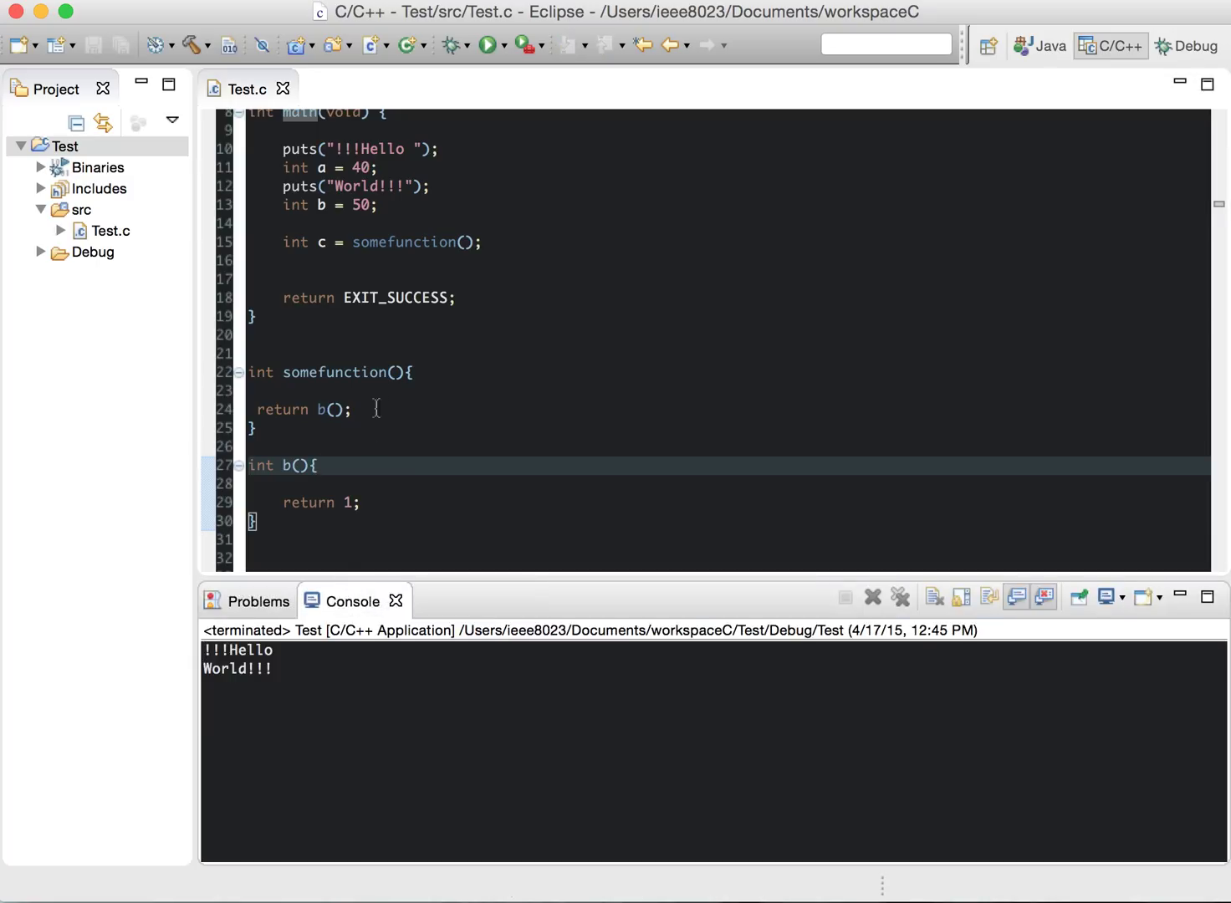
Step: Start debugging Test and confirm the switch to the Debug perspective
left_click(255, 428)
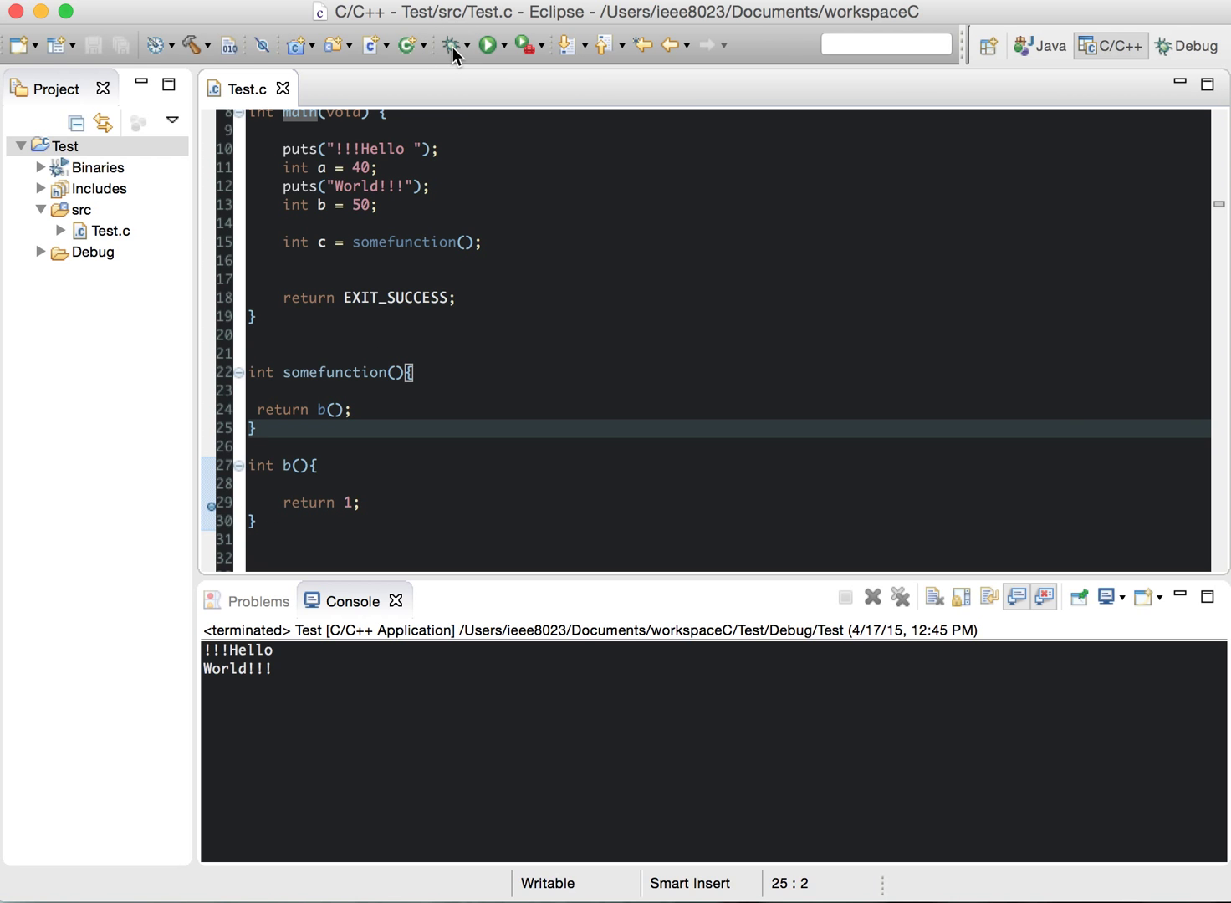
left_click(530, 45)
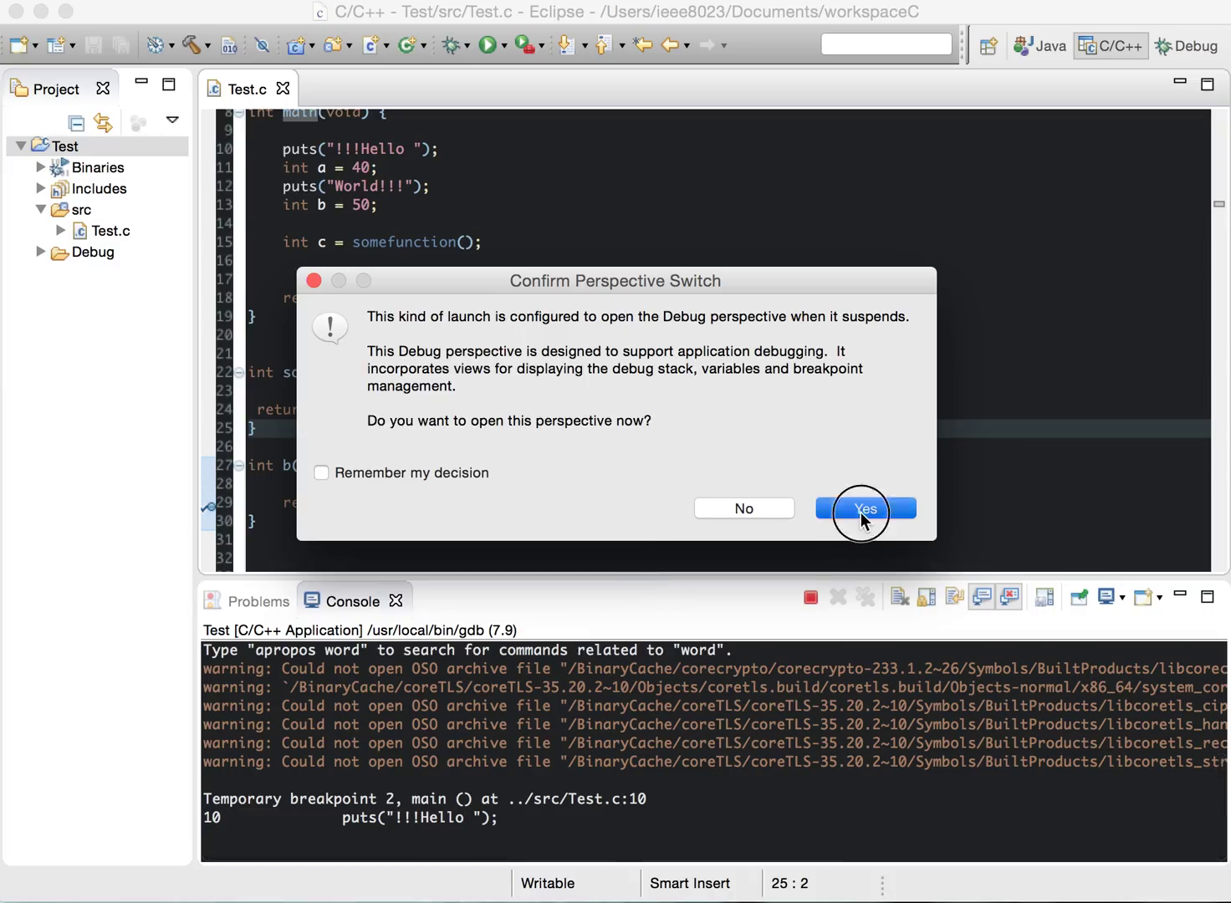
left_click(865, 508)
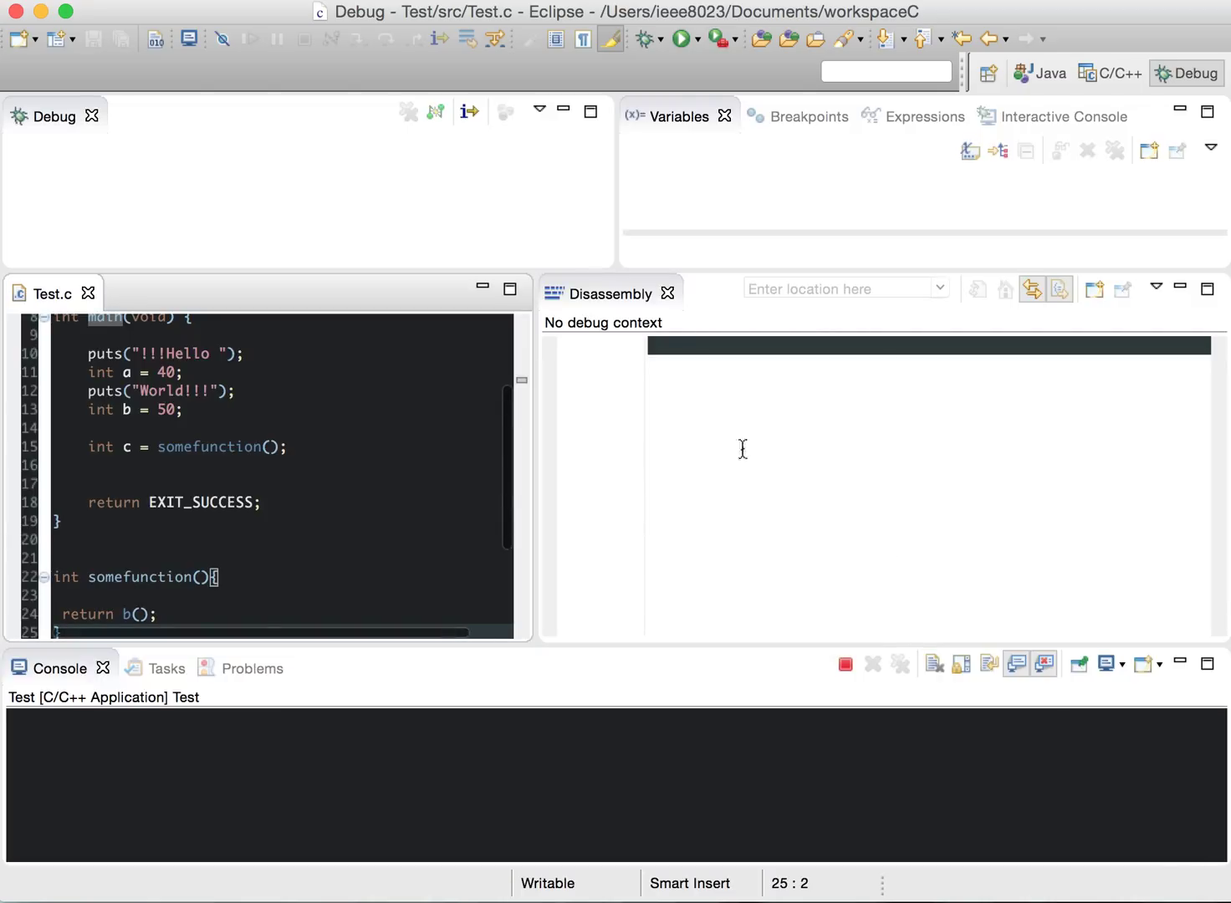
Step: Resume execution until it suspends at the breakpoint in b at Test.c line 29
left_click(683, 39)
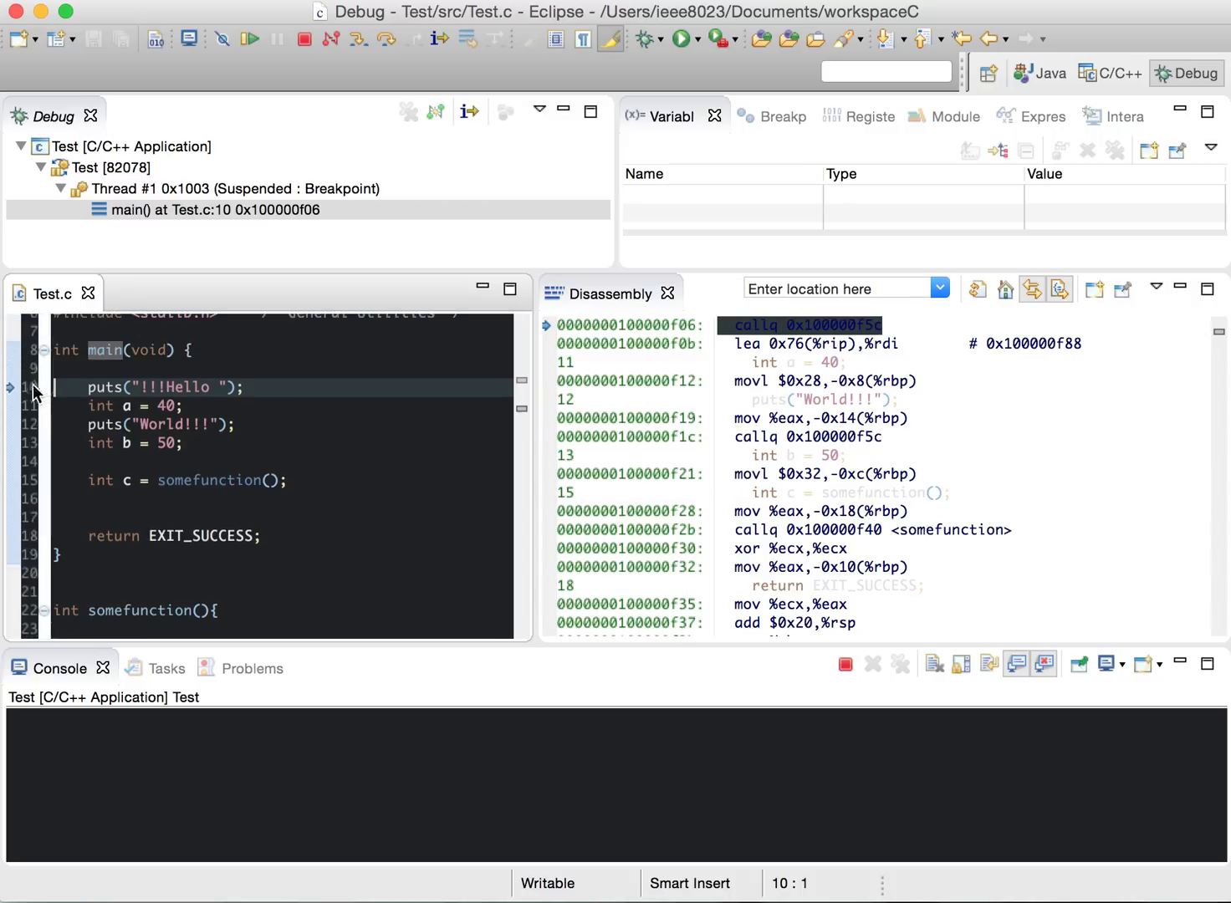
left_click(251, 38)
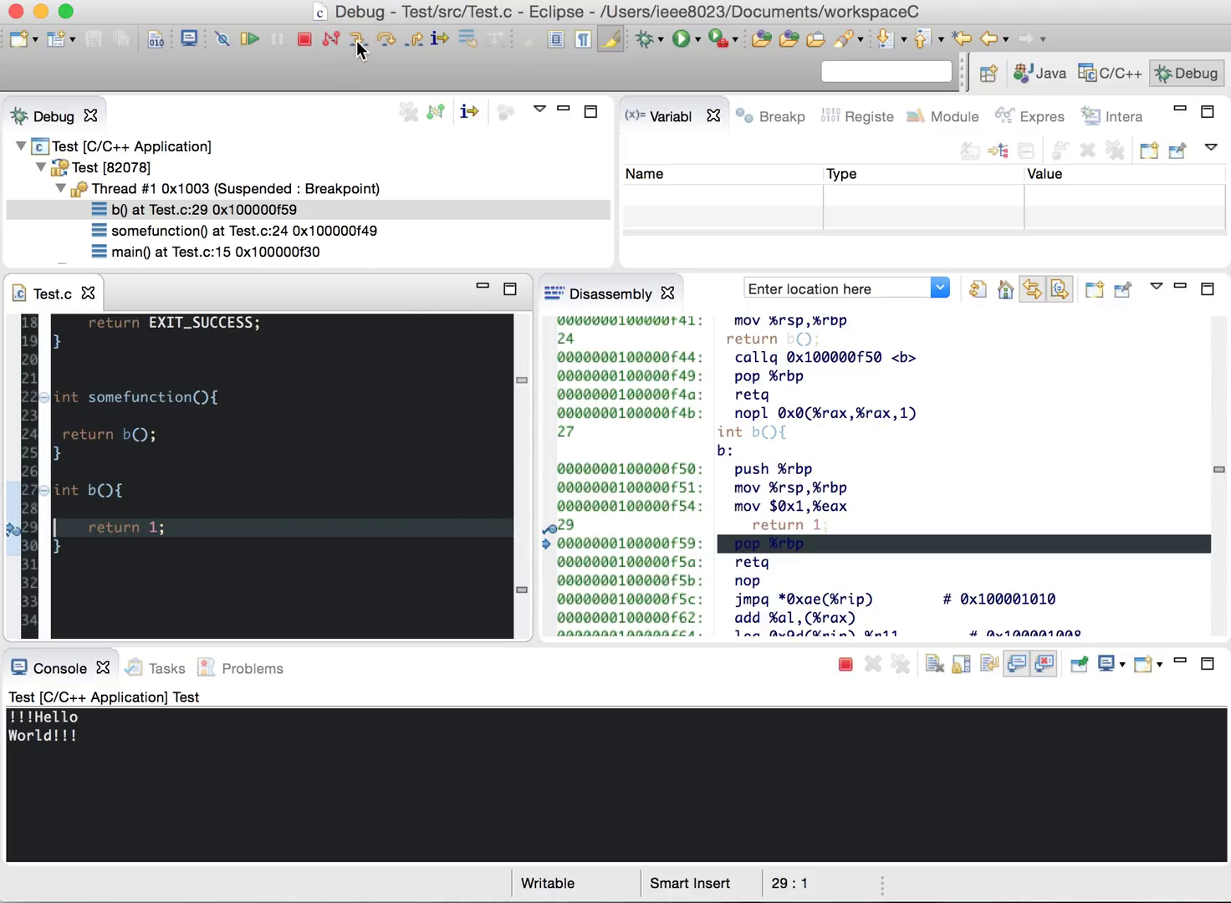
mouse_move(358, 40)
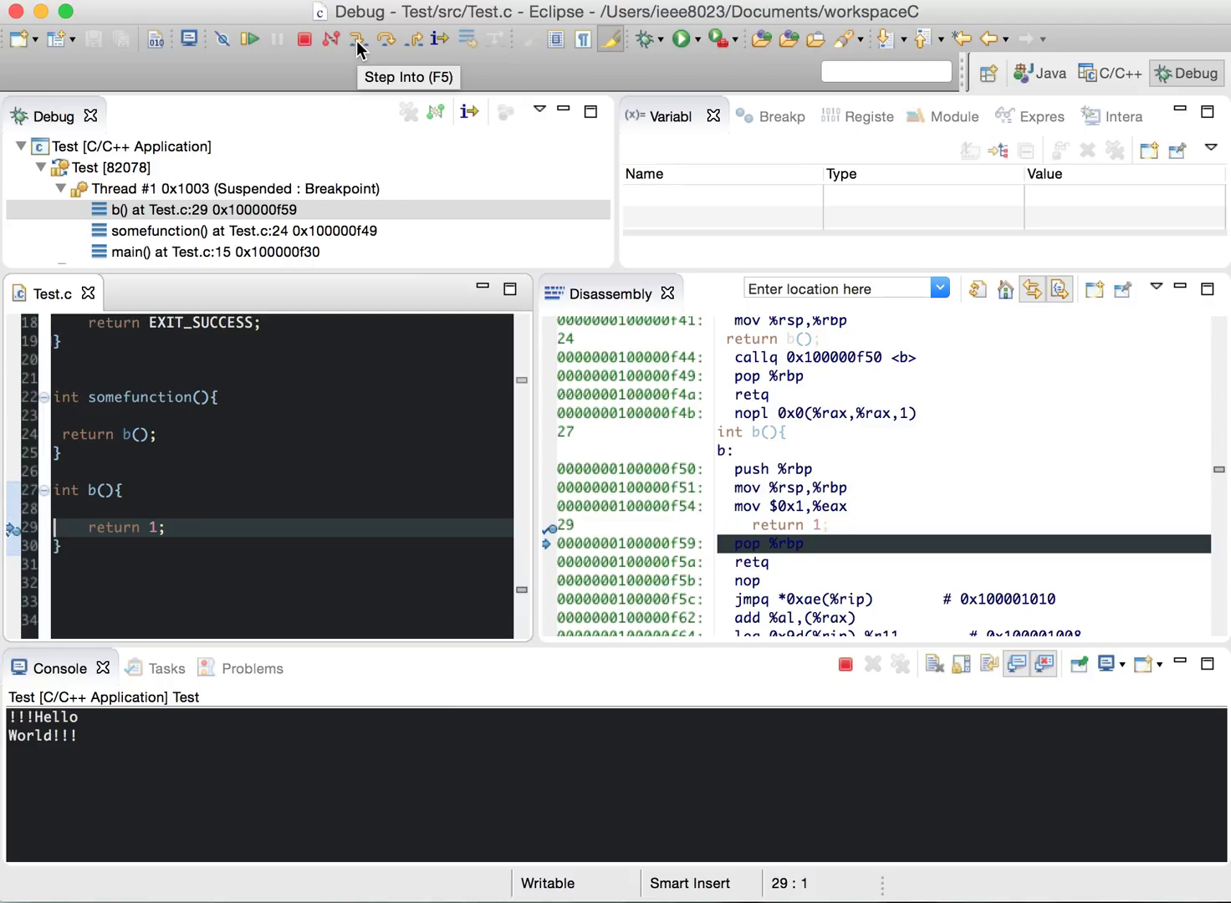
Step: Step back to main's return line 18 and set variable c to 4
left_click(358, 41)
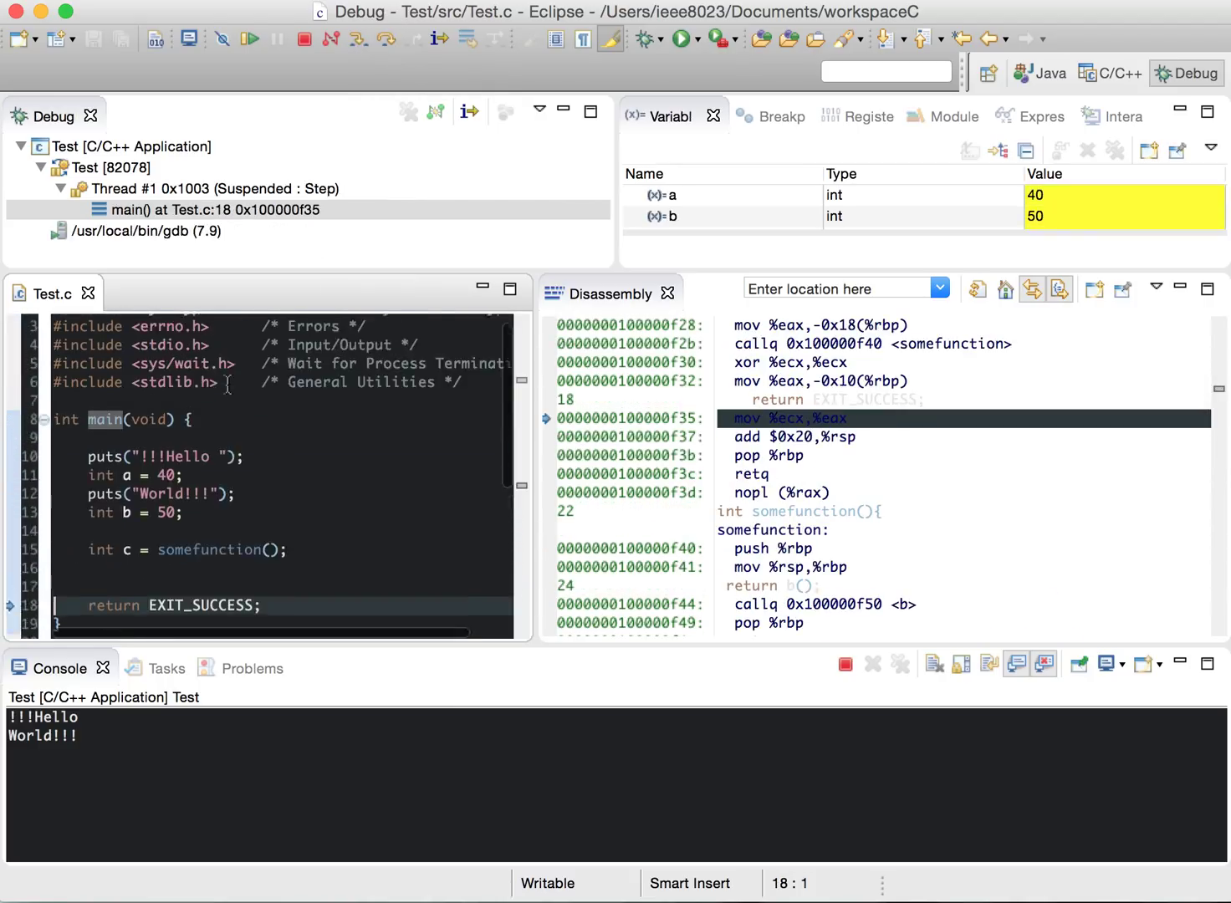
scroll("down", 3)
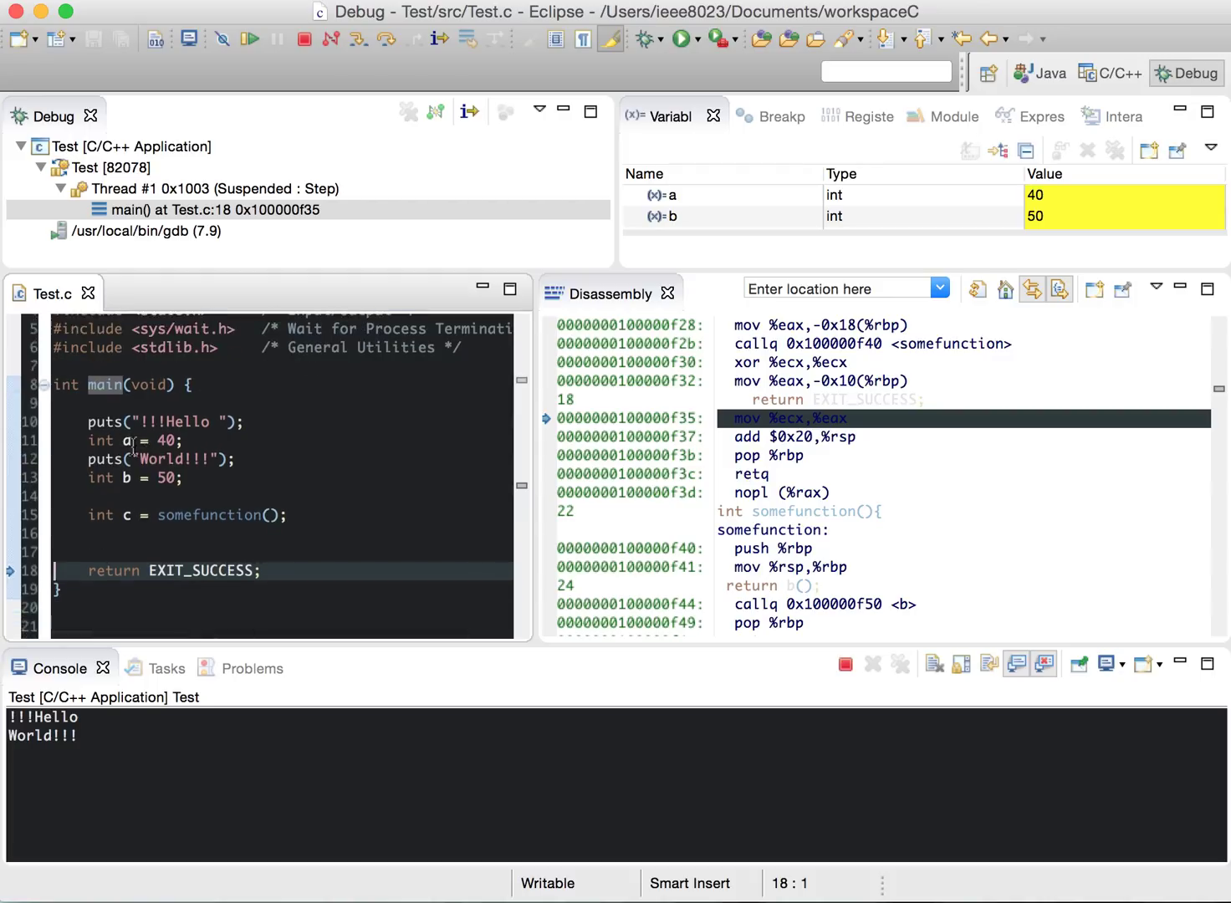
mouse_move(752, 231)
type("4")
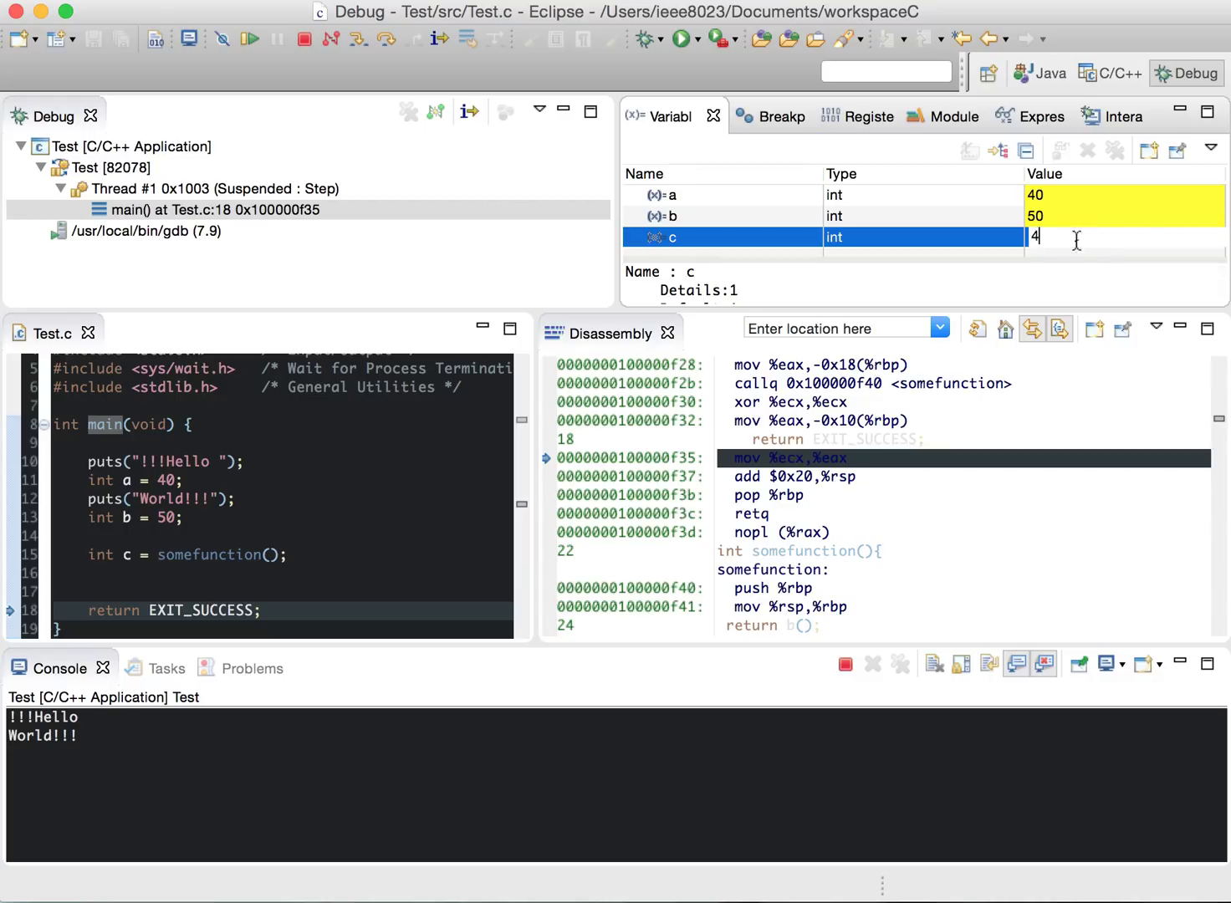
left_click(674, 215)
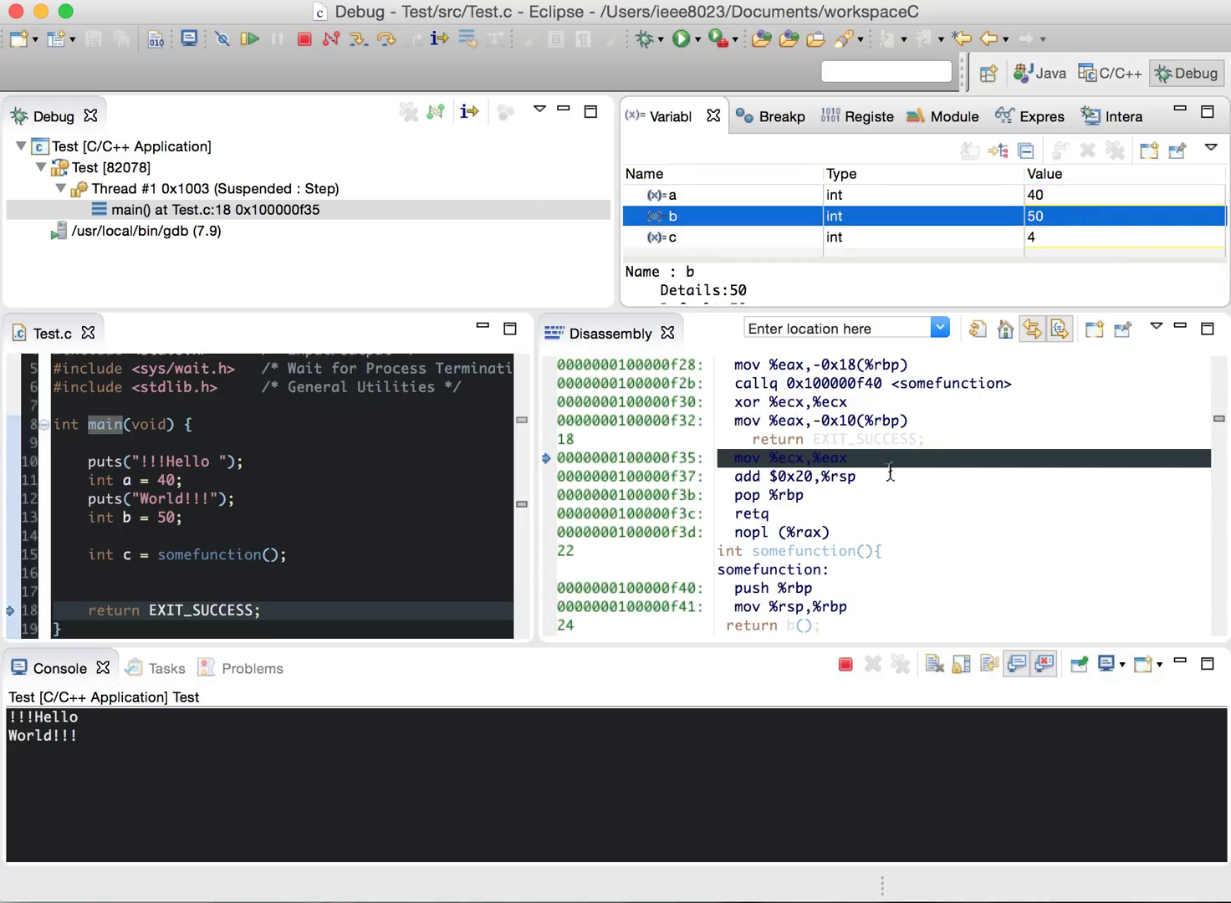